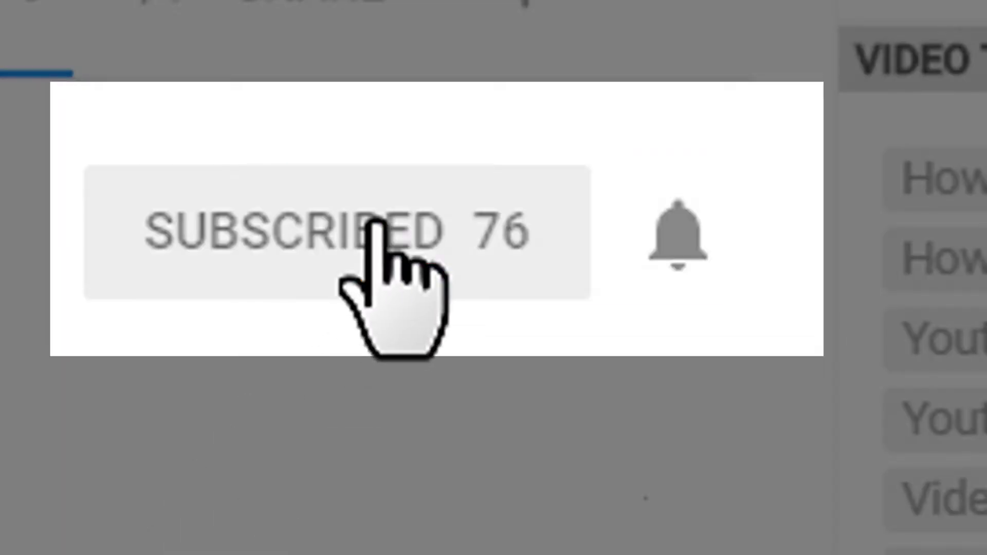
{"action": "mouse_move", "coordinate": [676, 239]}
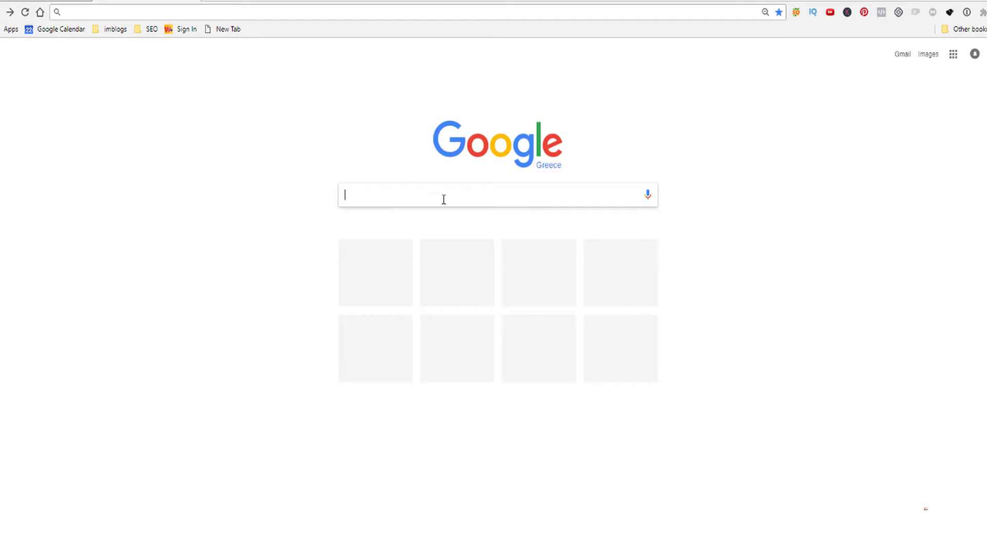
- Search Google for 'sharex' and open the official getsharex.com site from the results
{"action": "type", "text": "sharex"}
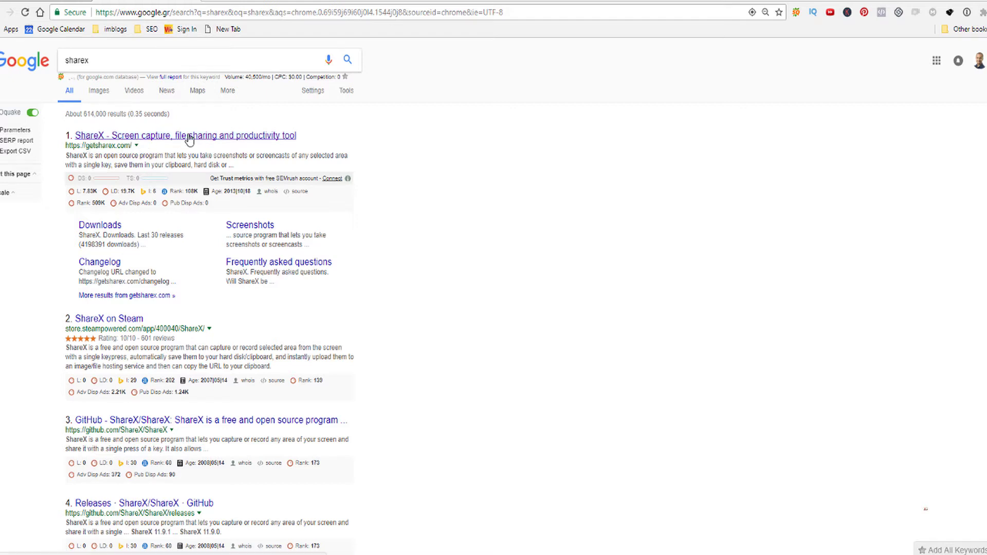
{"action": "left_click", "coordinate": [185, 136]}
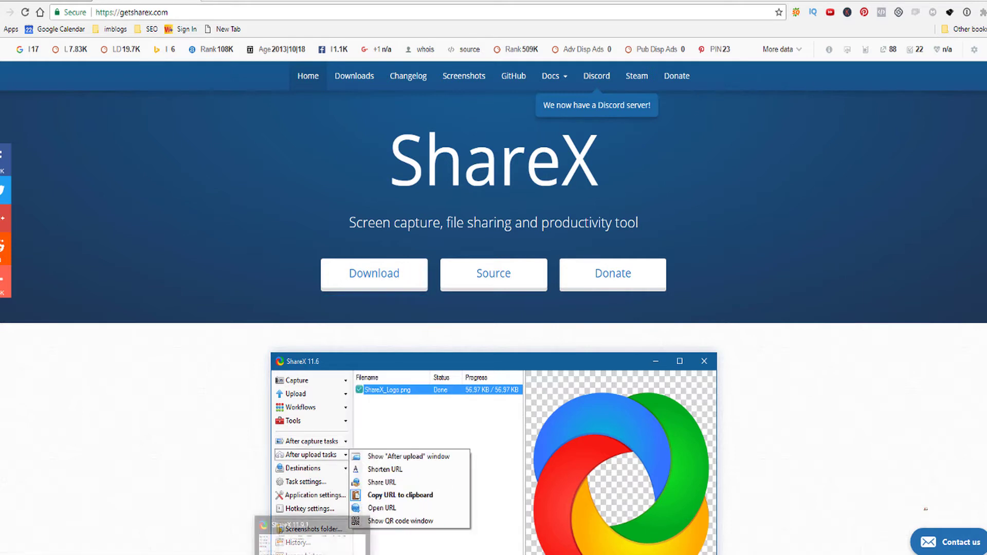
{"action": "left_click", "coordinate": [301, 468]}
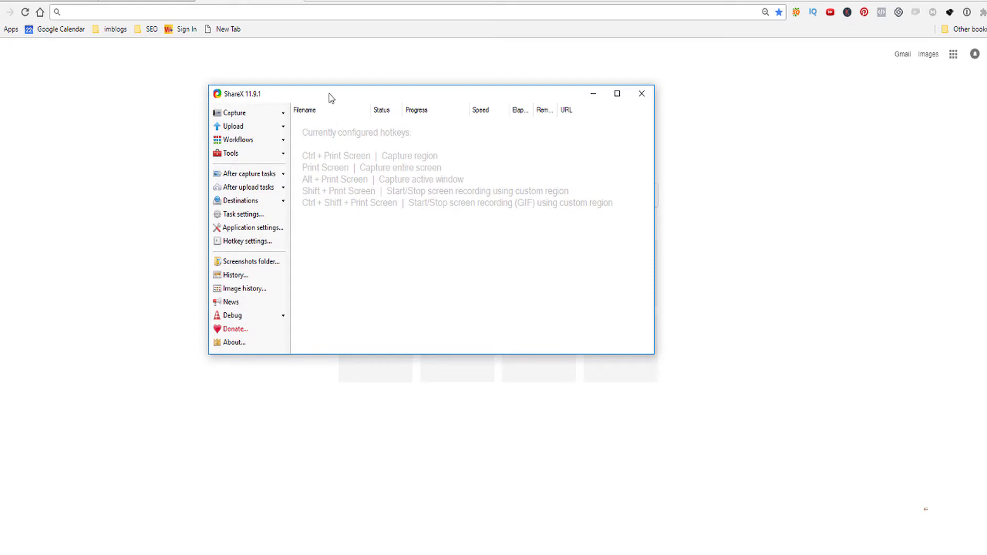
- Drag the ShareX main window slightly left, then lower toward the screen centre
{"action": "left_click_drag", "start_coordinate": [330, 93], "coordinate": [297, 98]}
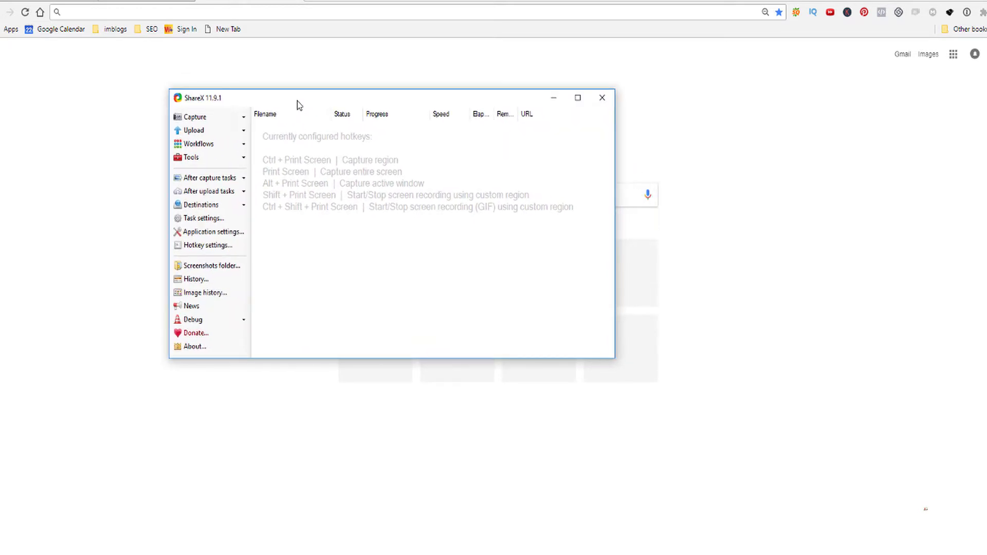
{"action": "mouse_move", "coordinate": [314, 102]}
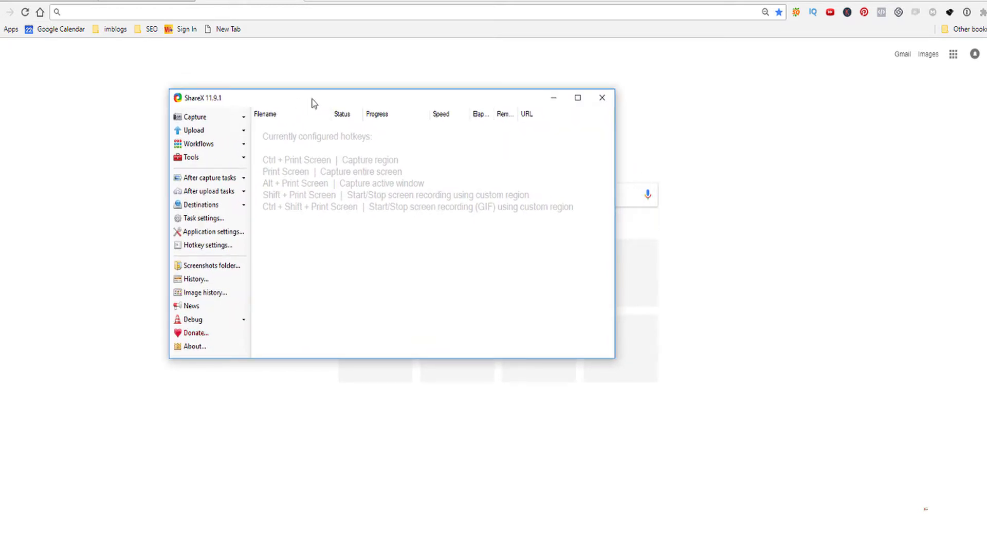
{"action": "mouse_move", "coordinate": [413, 292]}
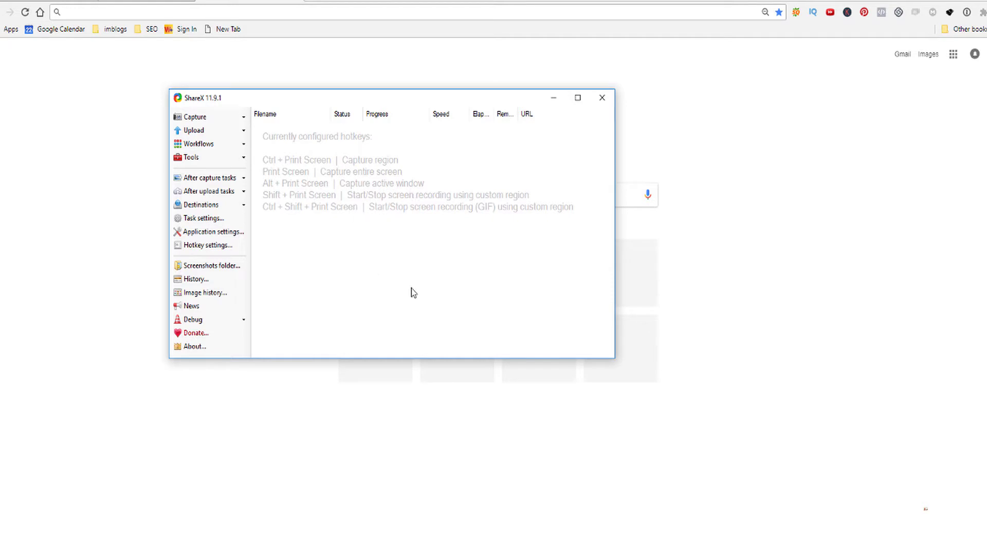
{"action": "mouse_move", "coordinate": [387, 183]}
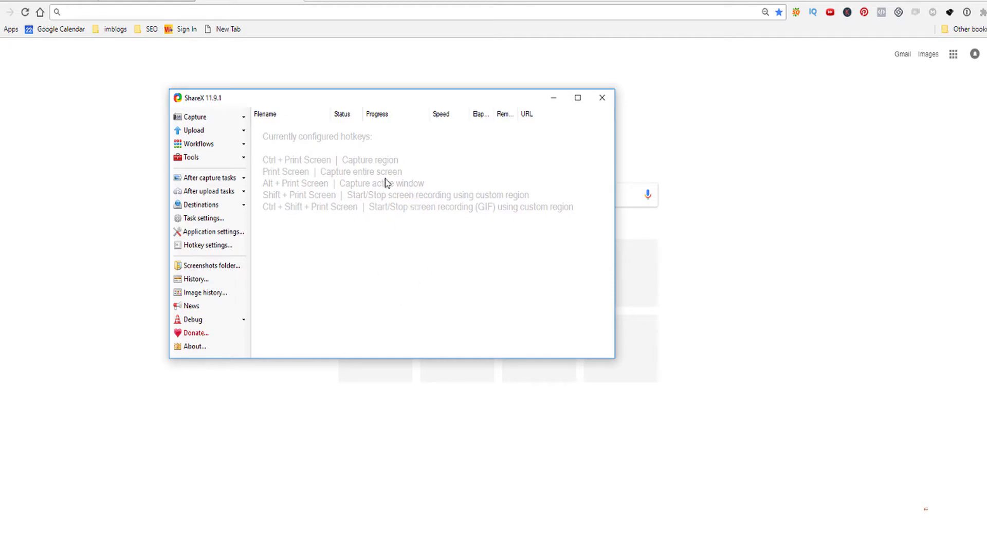
{"action": "left_click_drag", "start_coordinate": [390, 97], "coordinate": [406, 151]}
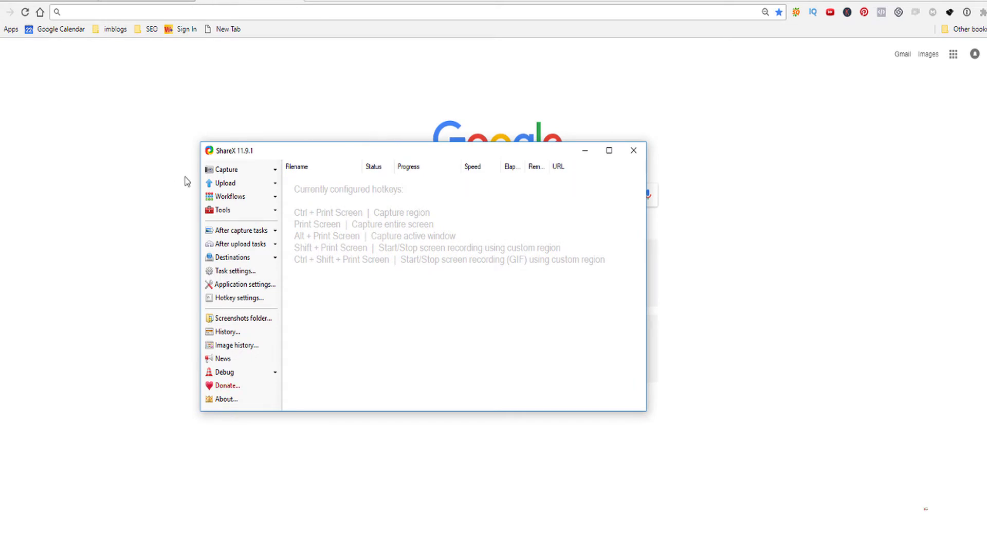
- Show the Capture options such as fullscreen, window, region and screen recording
{"action": "left_click", "coordinate": [226, 169]}
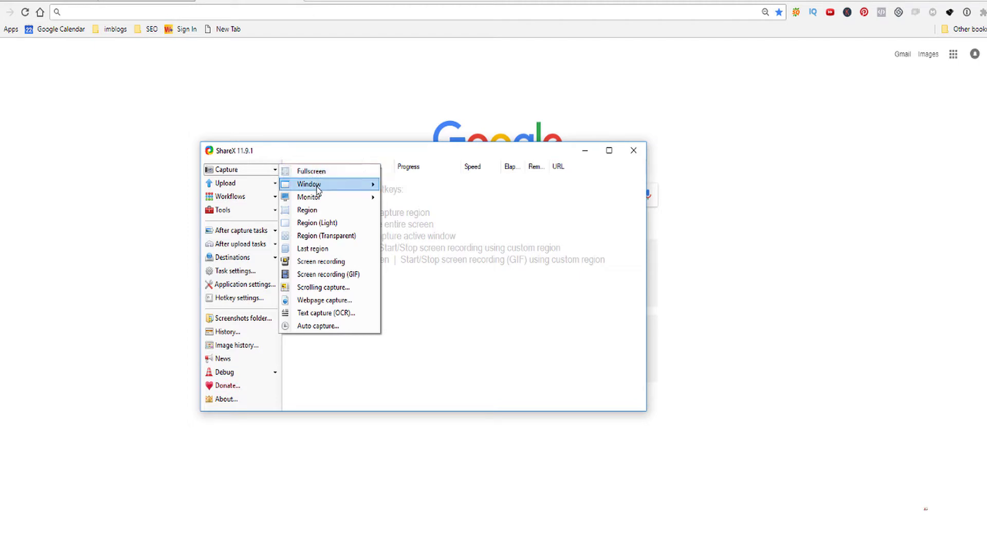
{"action": "mouse_move", "coordinate": [326, 261]}
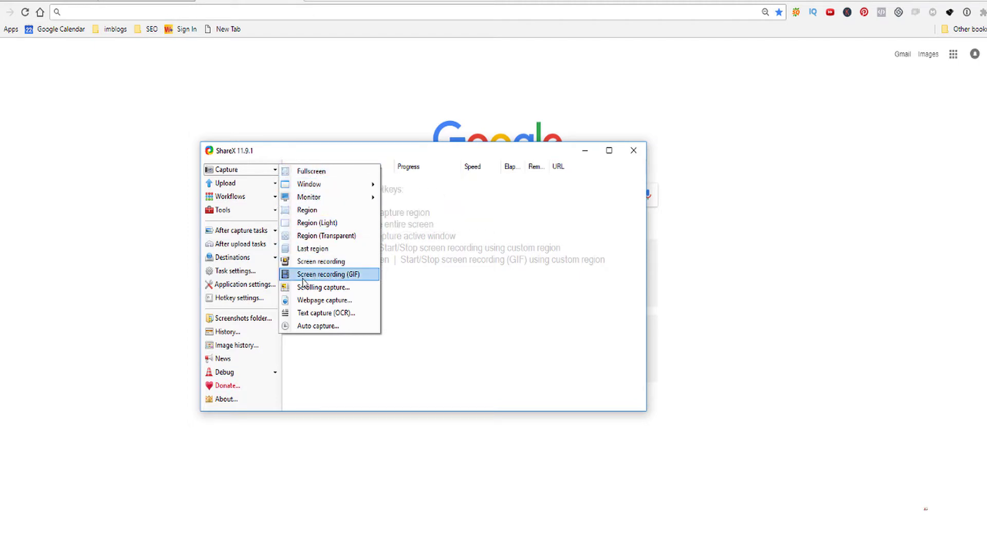
{"action": "mouse_move", "coordinate": [320, 262]}
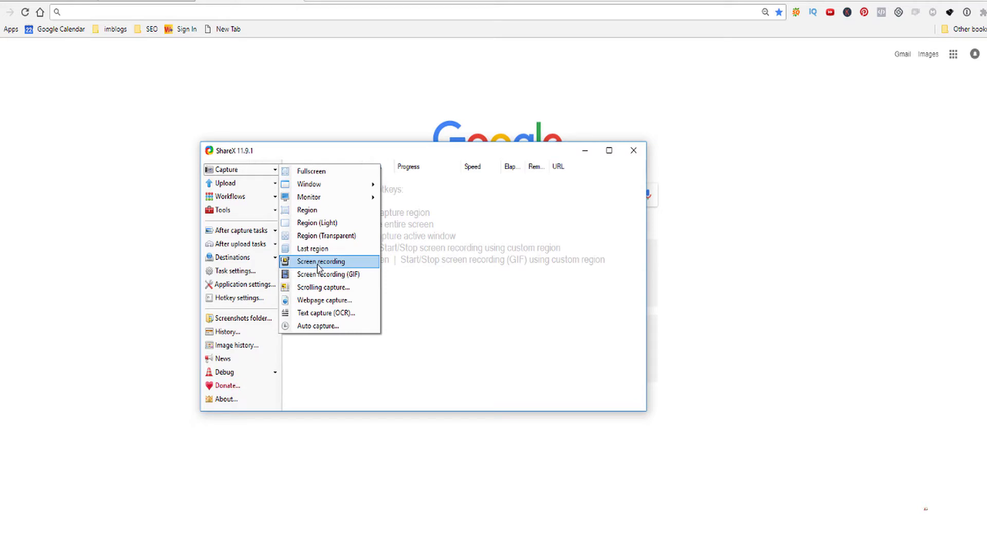
{"action": "mouse_move", "coordinate": [326, 274]}
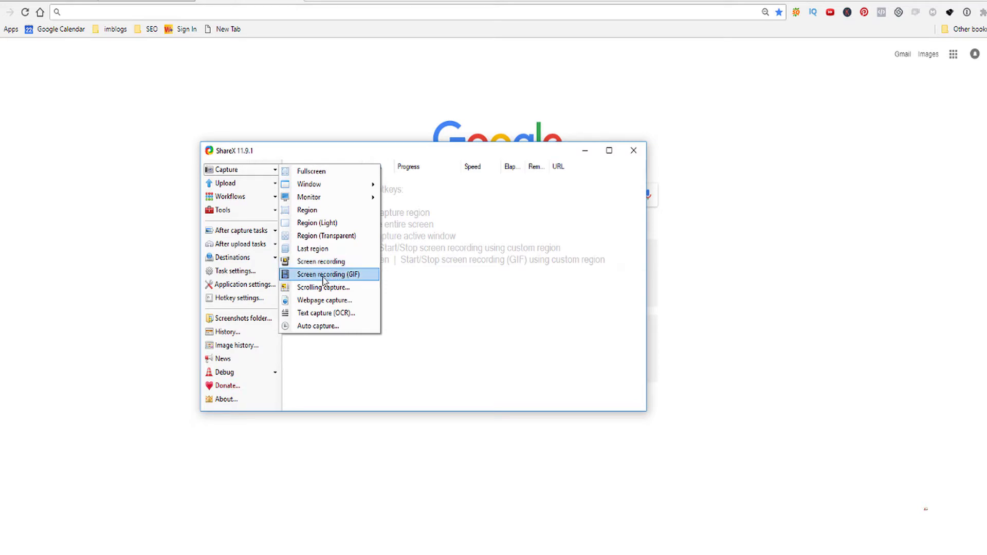
{"action": "mouse_move", "coordinate": [321, 287]}
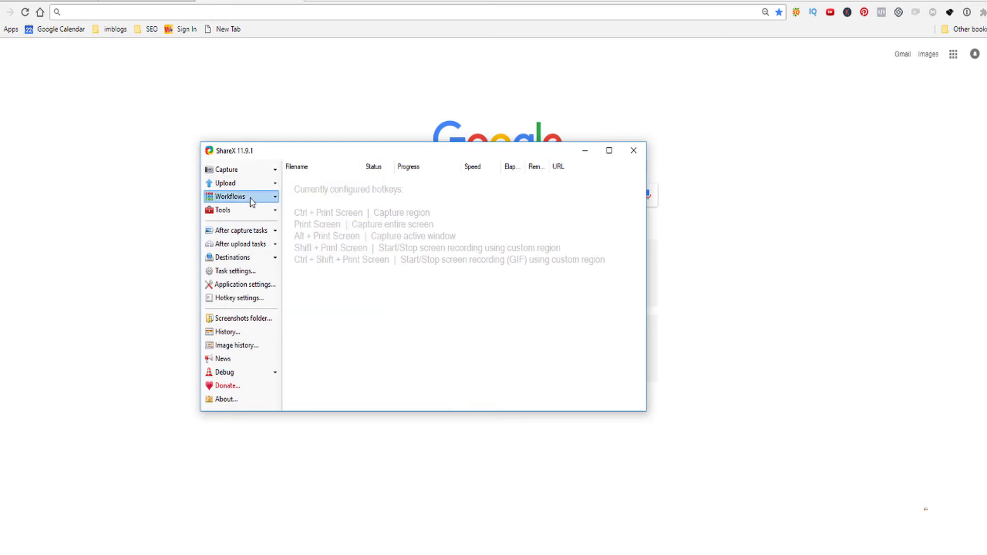
{"action": "mouse_move", "coordinate": [239, 183]}
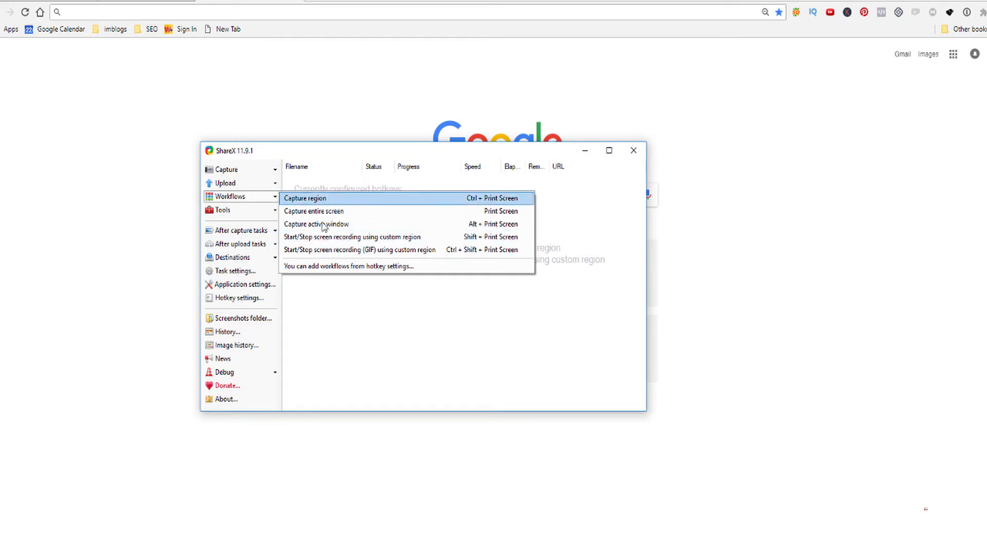
- Dismiss the Workflows submenu, returning to the ShareX main window with its hotkeys
{"action": "left_click", "coordinate": [221, 210]}
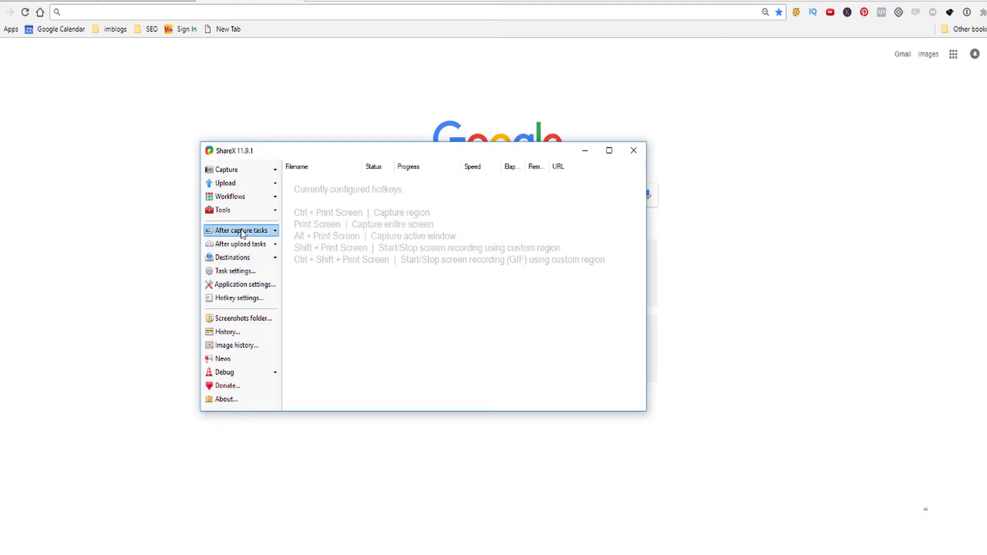
{"action": "mouse_move", "coordinate": [251, 232]}
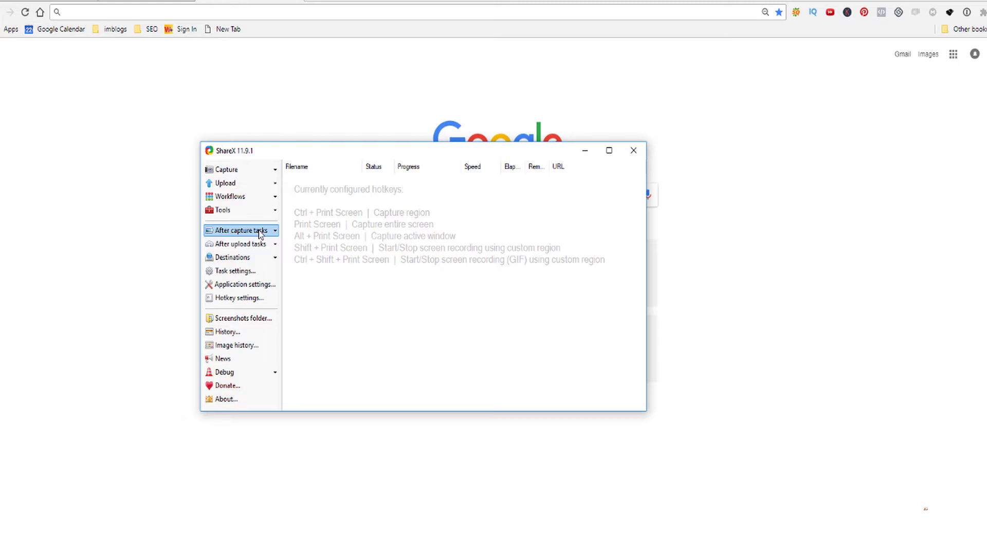
- Show the After capture tasks list with Annotate image and Upload image to host enabled
{"action": "left_click", "coordinate": [240, 230]}
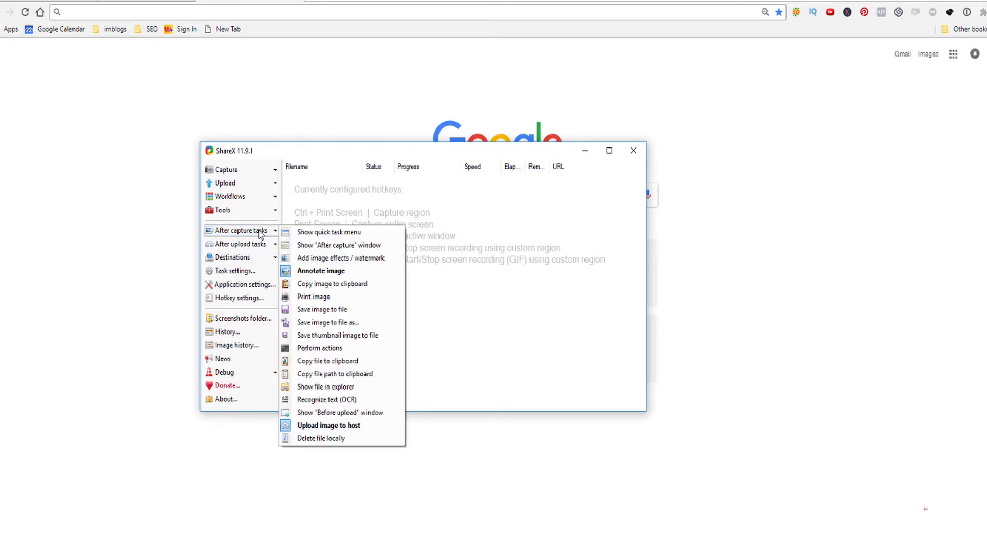
{"action": "mouse_move", "coordinate": [342, 413]}
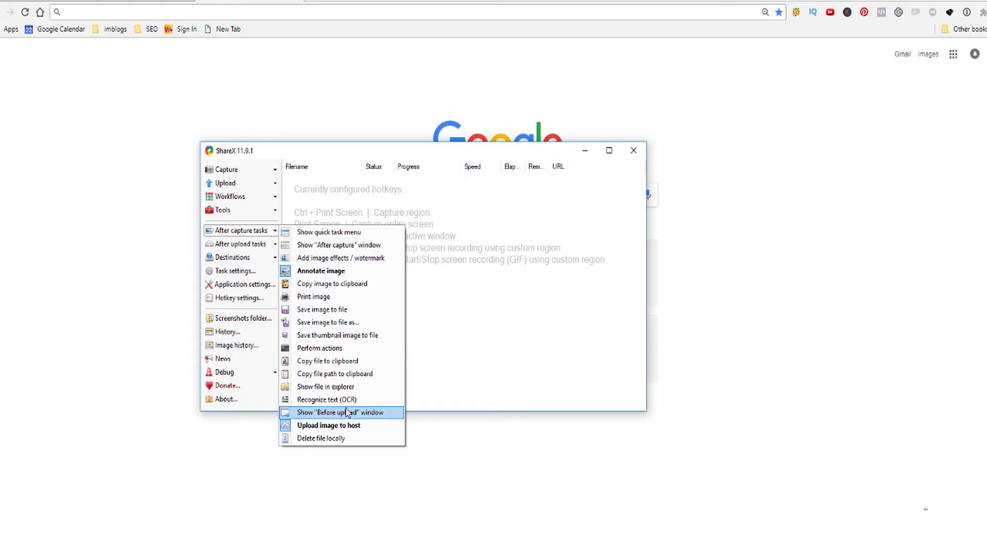
{"action": "mouse_move", "coordinate": [340, 271]}
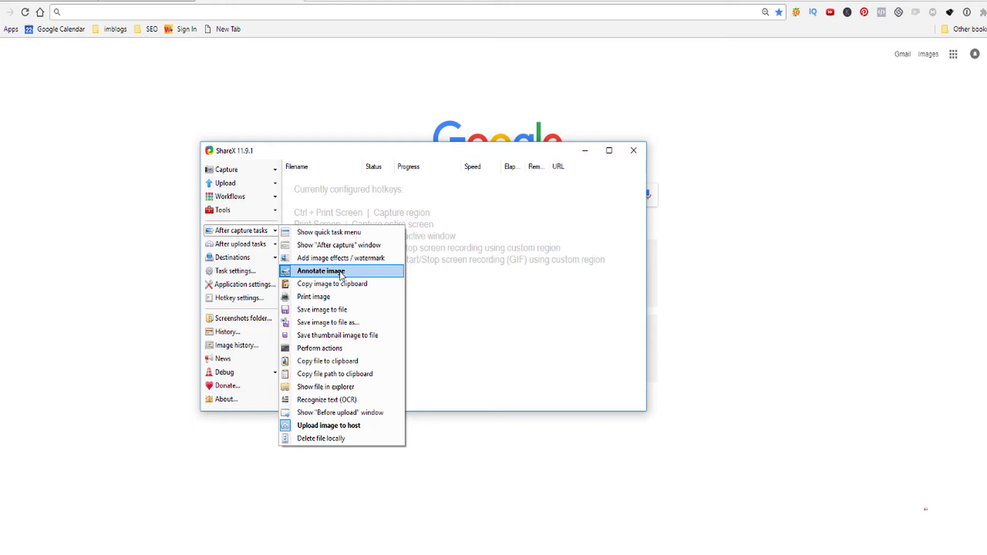
{"action": "mouse_move", "coordinate": [356, 428]}
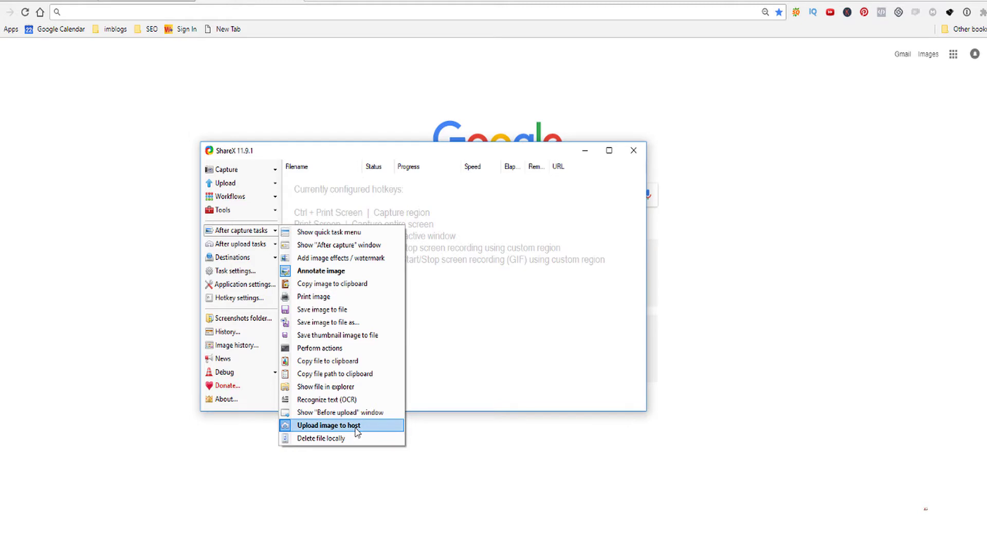
{"action": "mouse_move", "coordinate": [322, 348]}
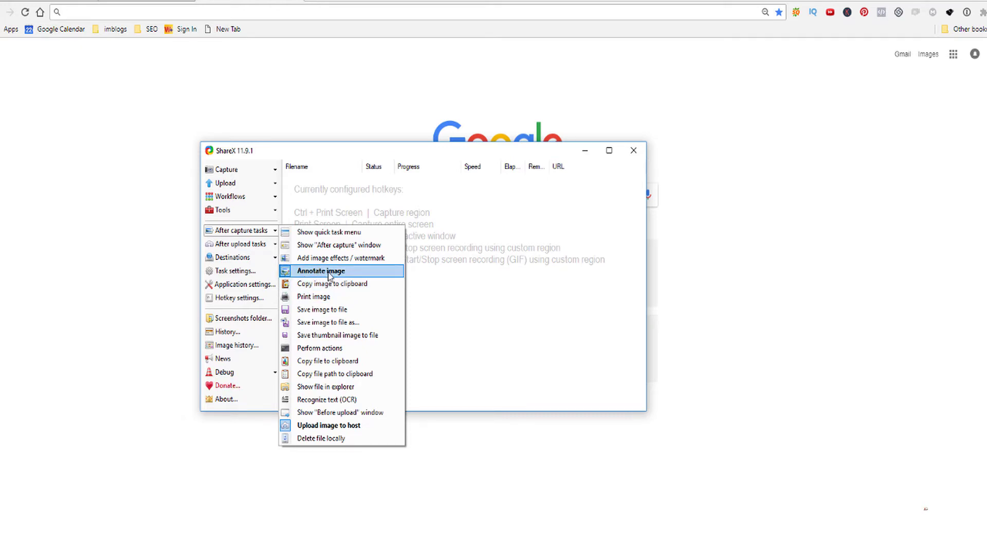
{"action": "mouse_move", "coordinate": [349, 426]}
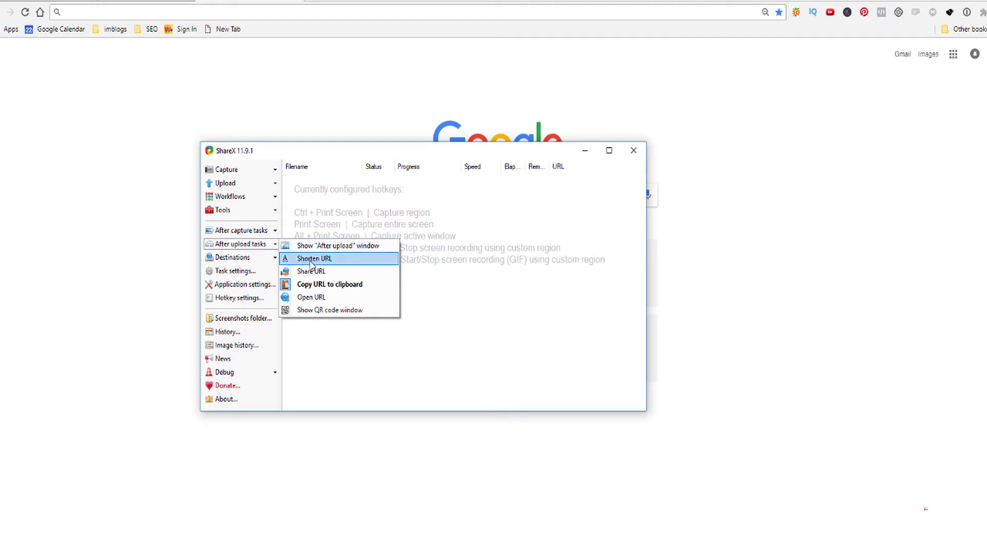
{"action": "mouse_move", "coordinate": [328, 283]}
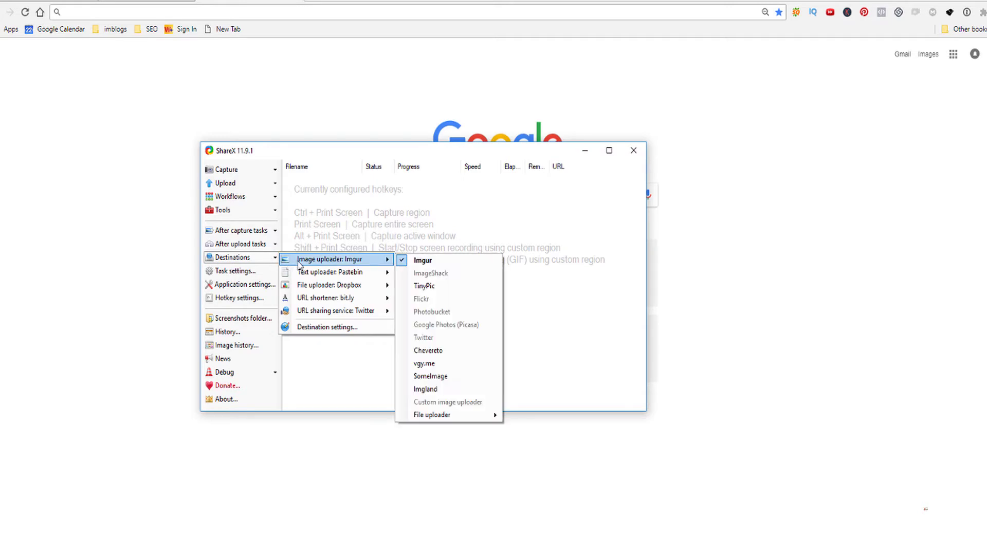
{"action": "mouse_move", "coordinate": [356, 267]}
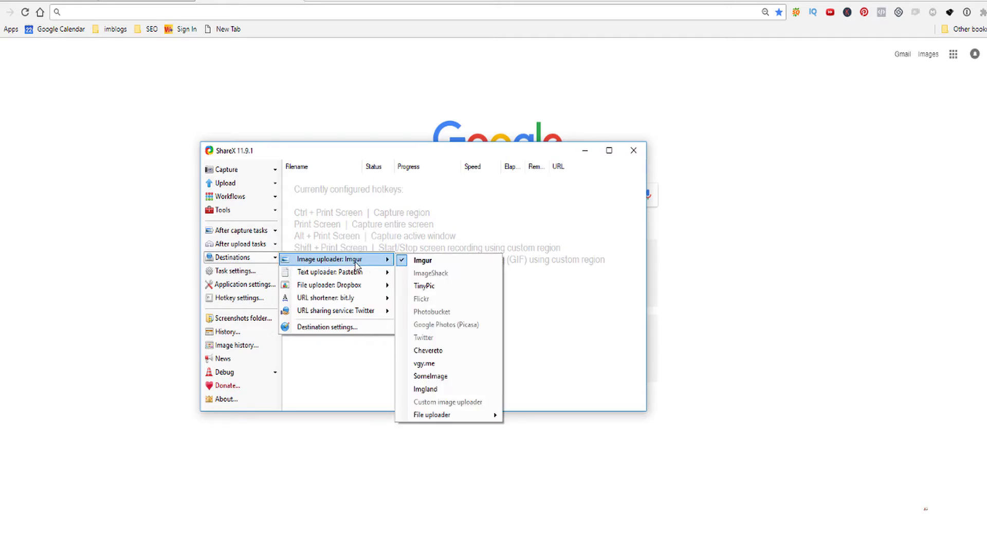
{"action": "mouse_move", "coordinate": [337, 272]}
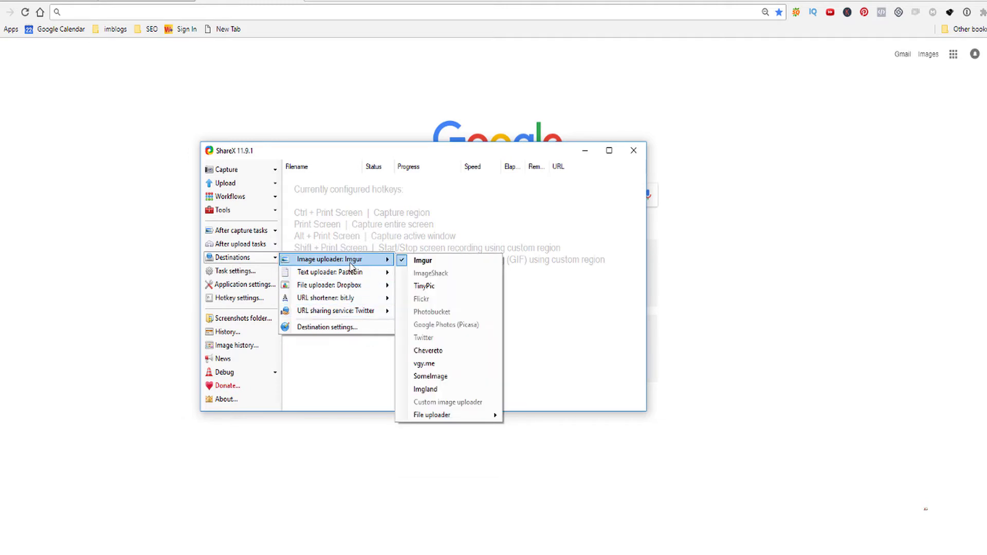
{"action": "mouse_move", "coordinate": [328, 327]}
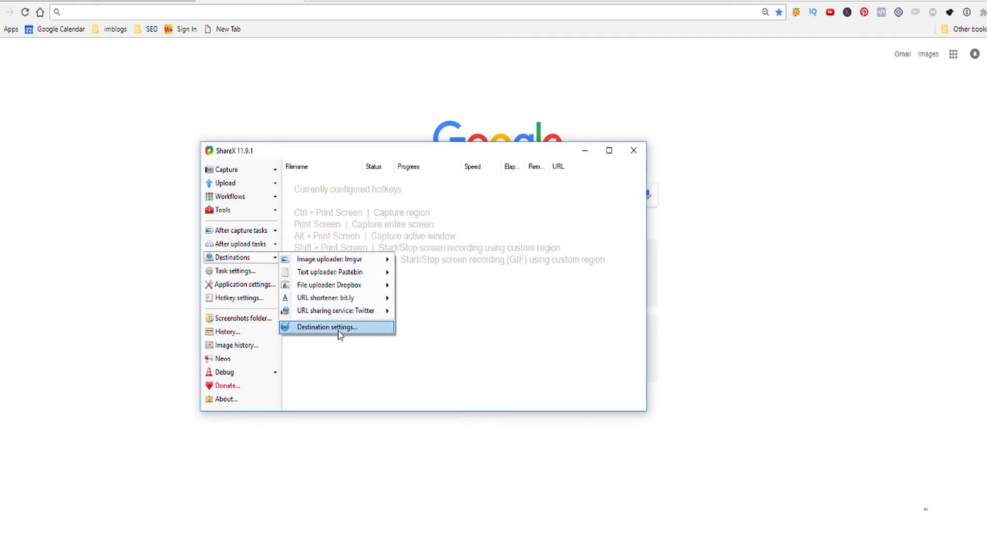
- Bring up Destination settings, showing the logged-in Imgur uploader
{"action": "left_click", "coordinate": [326, 327]}
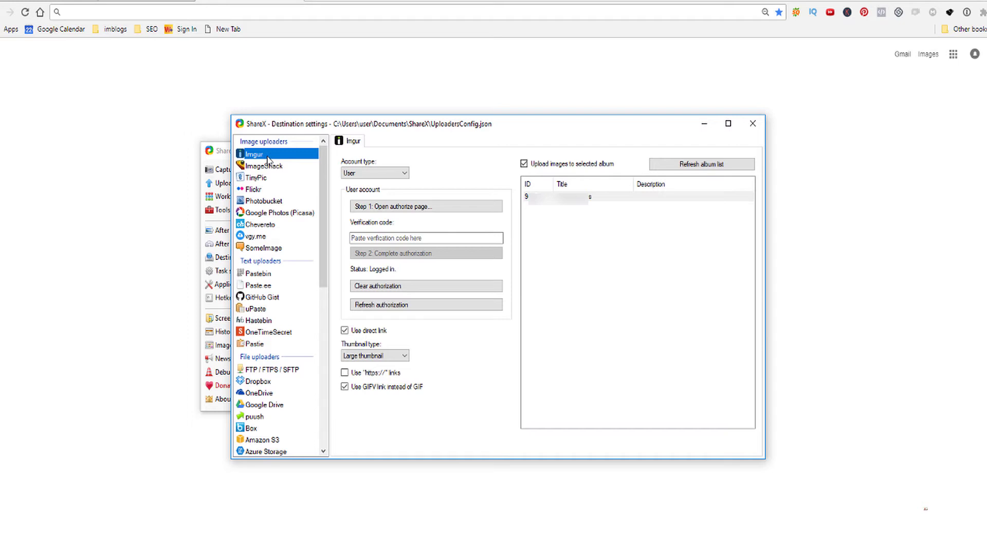
- Select the Imgur uploader, check its authorization, and scroll through the uploader list
{"action": "left_click", "coordinate": [426, 205]}
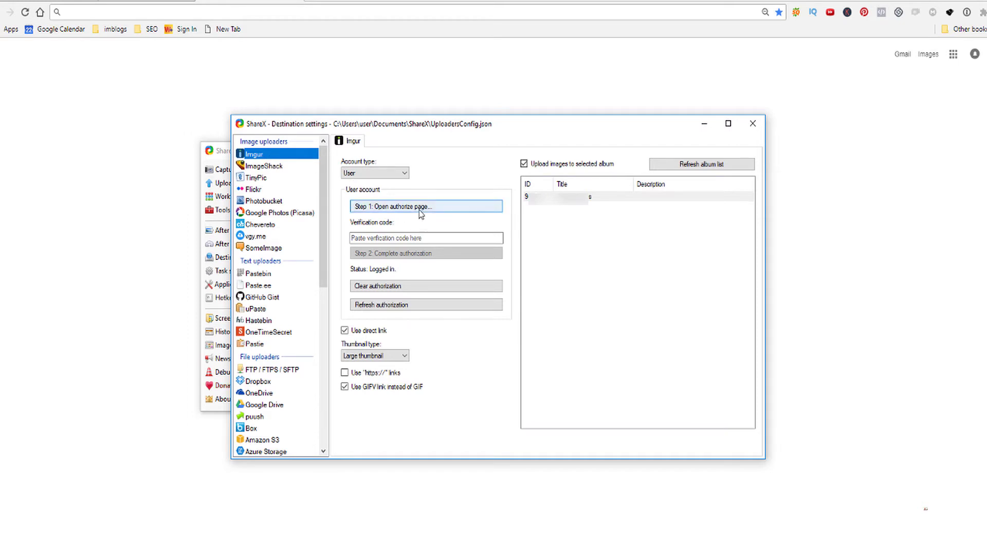
{"action": "mouse_move", "coordinate": [421, 214]}
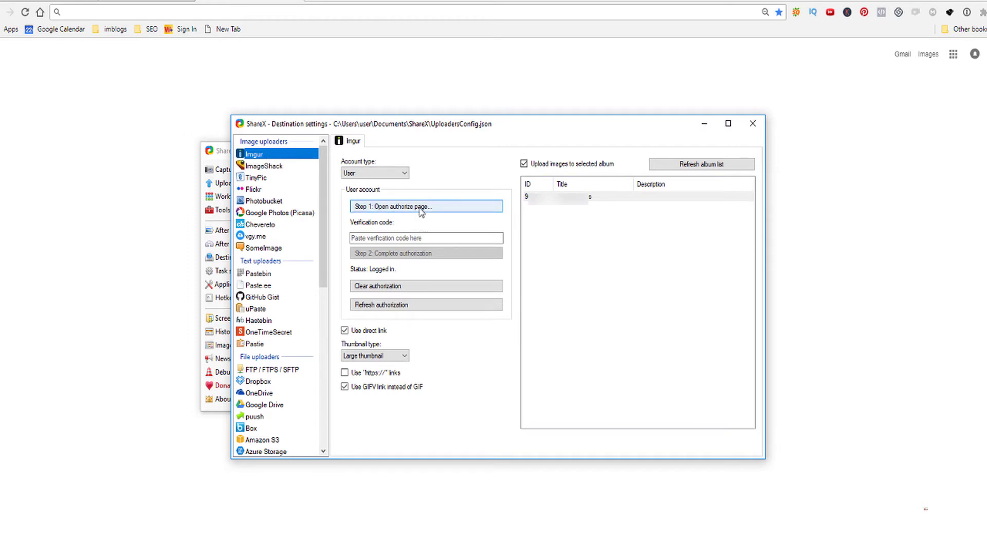
{"action": "left_click", "coordinate": [426, 238]}
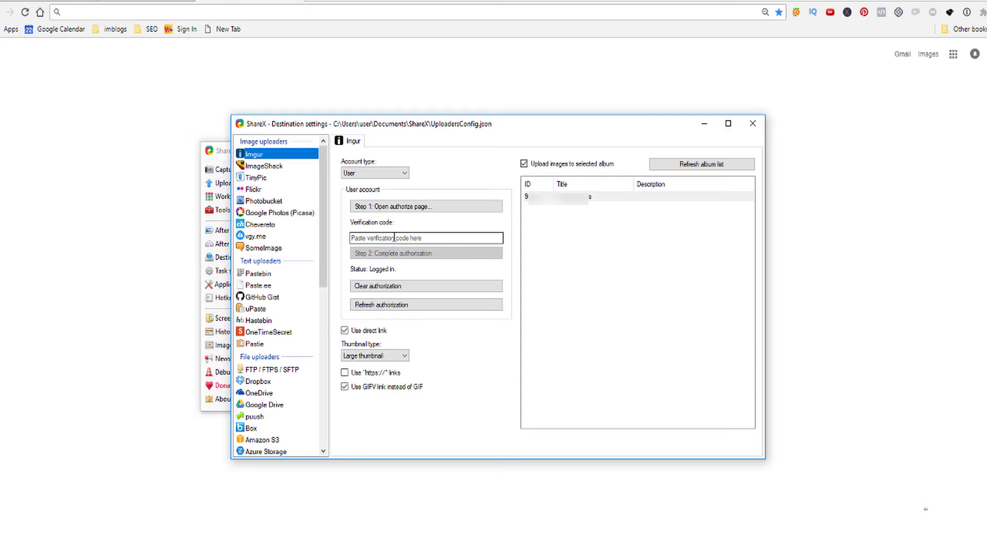
{"action": "mouse_move", "coordinate": [420, 239]}
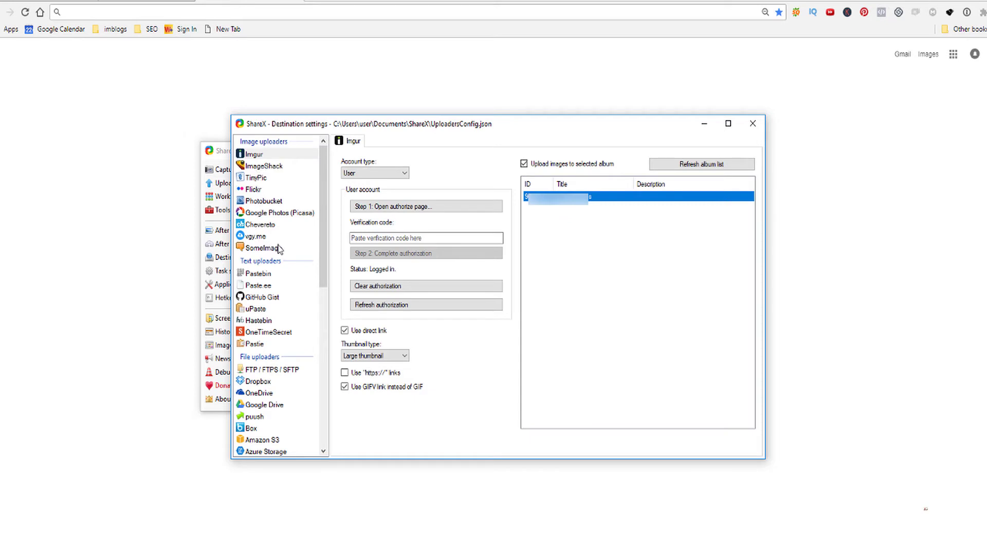
{"action": "mouse_move", "coordinate": [267, 177]}
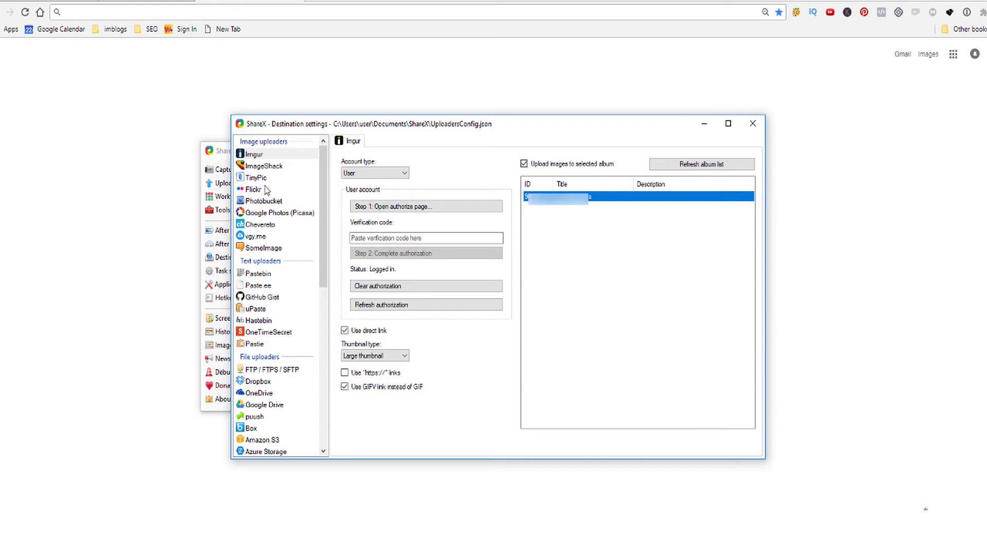
{"action": "mouse_move", "coordinate": [271, 214]}
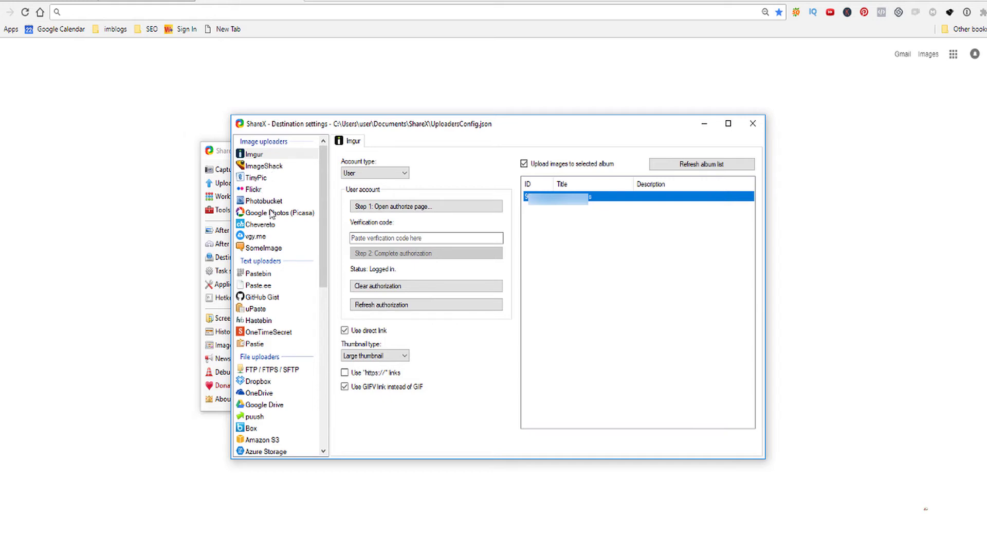
{"action": "scroll", "scroll_direction": "down", "scroll_amount": 3}
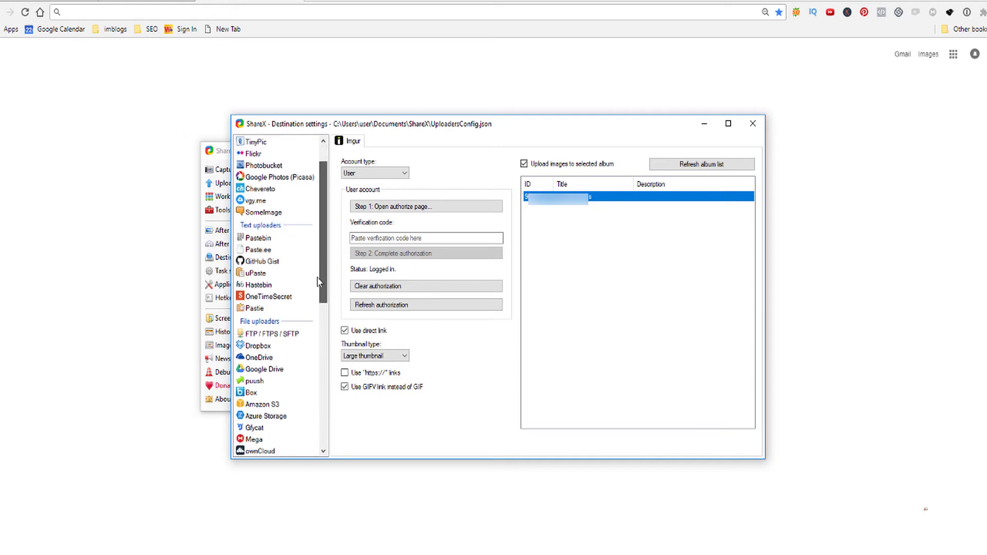
{"action": "scroll", "scroll_direction": "down", "scroll_amount": 3}
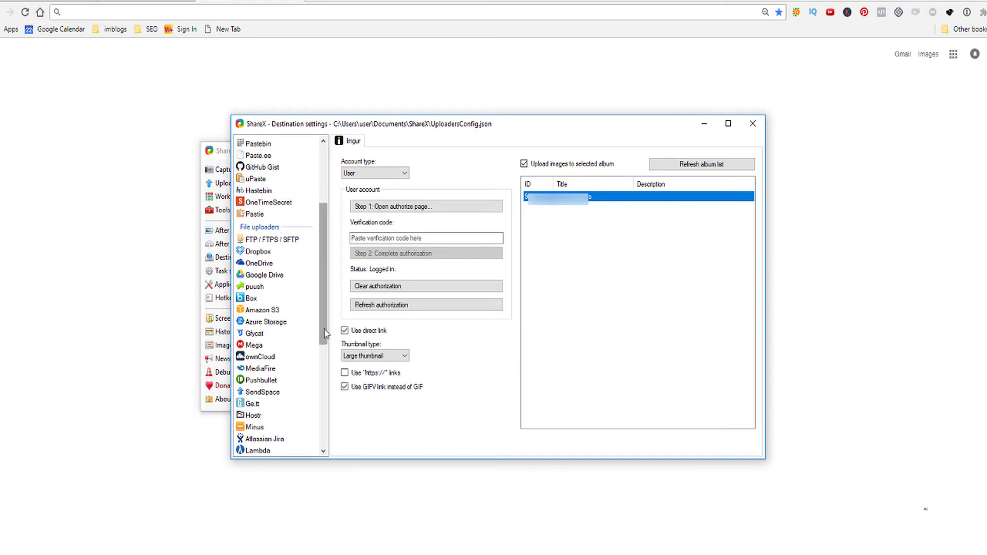
{"action": "scroll", "scroll_direction": "down", "scroll_amount": 3}
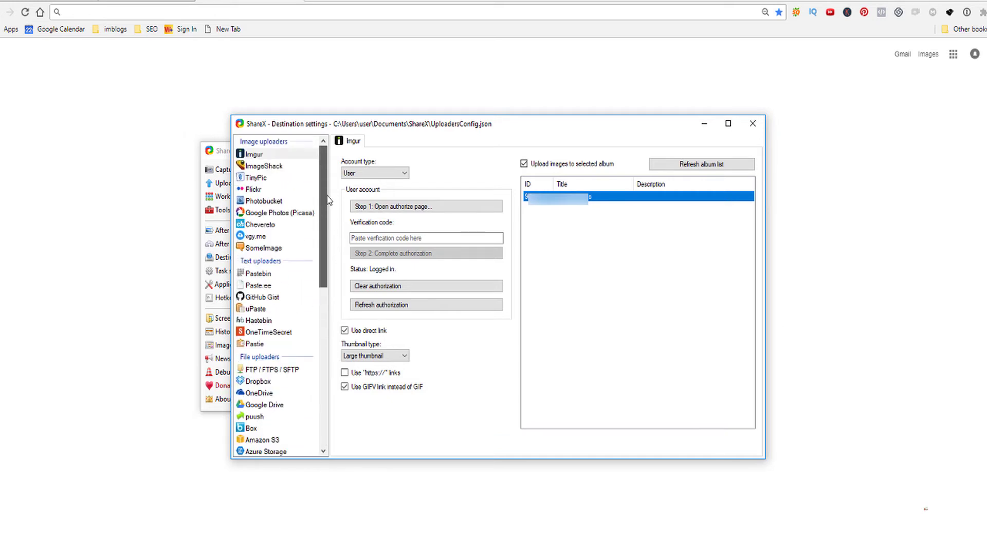
{"action": "mouse_move", "coordinate": [425, 416]}
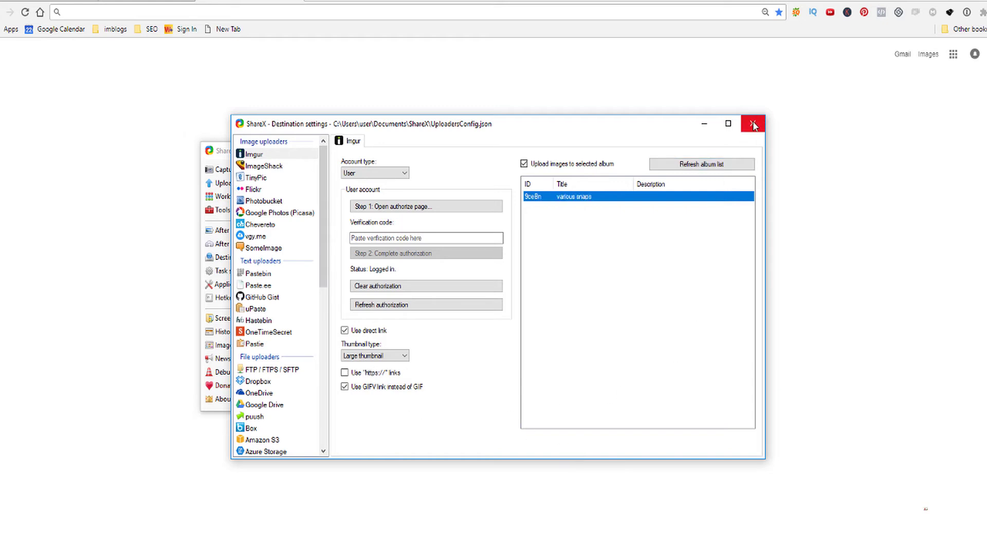
- Close Destination settings and search Google for 'how to use screen capture'
{"action": "left_click", "coordinate": [753, 123]}
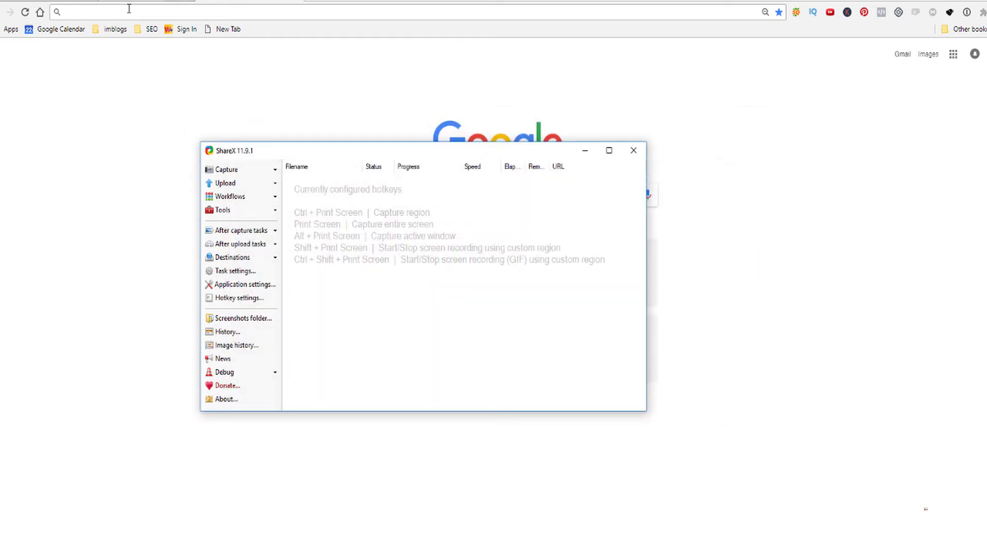
{"action": "left_click", "coordinate": [633, 150]}
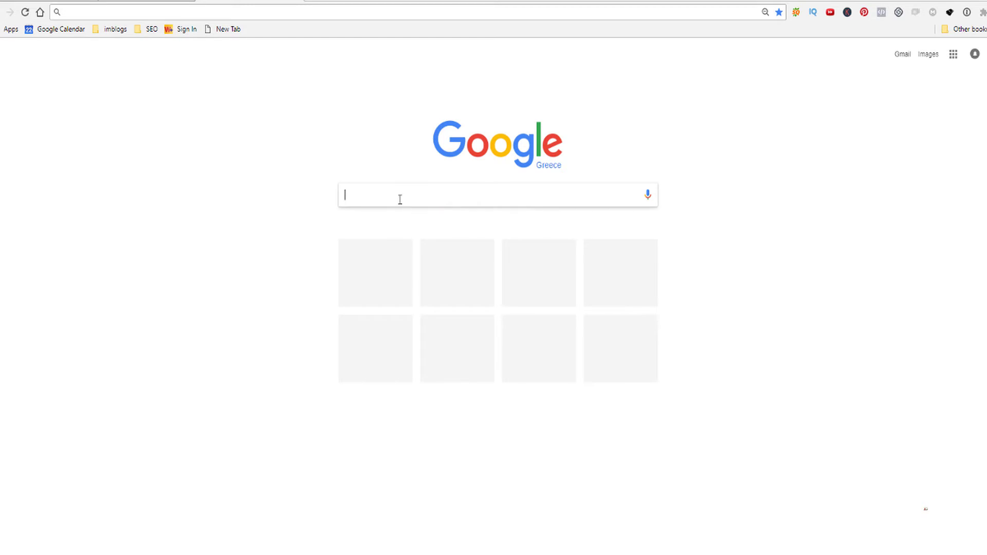
{"action": "type", "text": "how to use screen capture"}
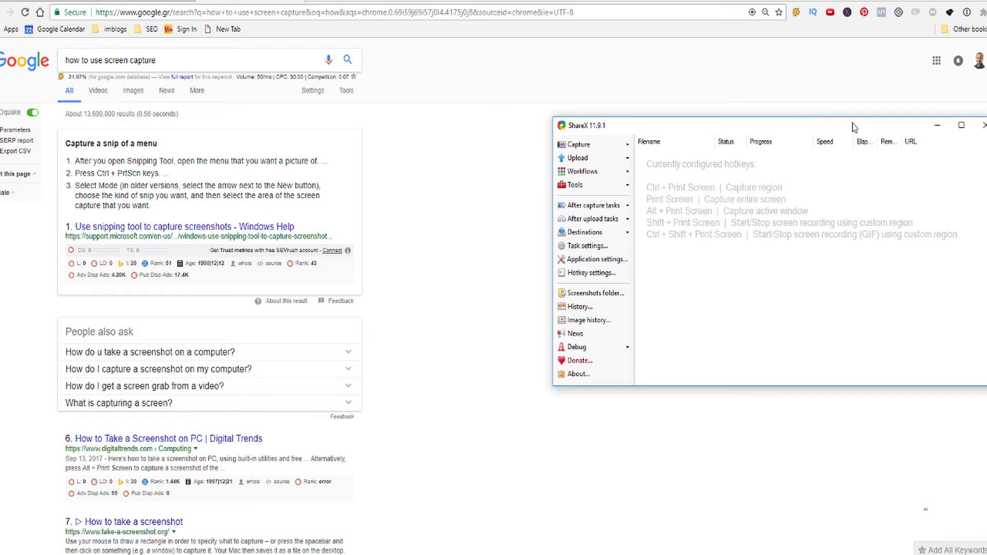
- Start a ShareX region capture over the Google results page
{"action": "left_click", "coordinate": [575, 144]}
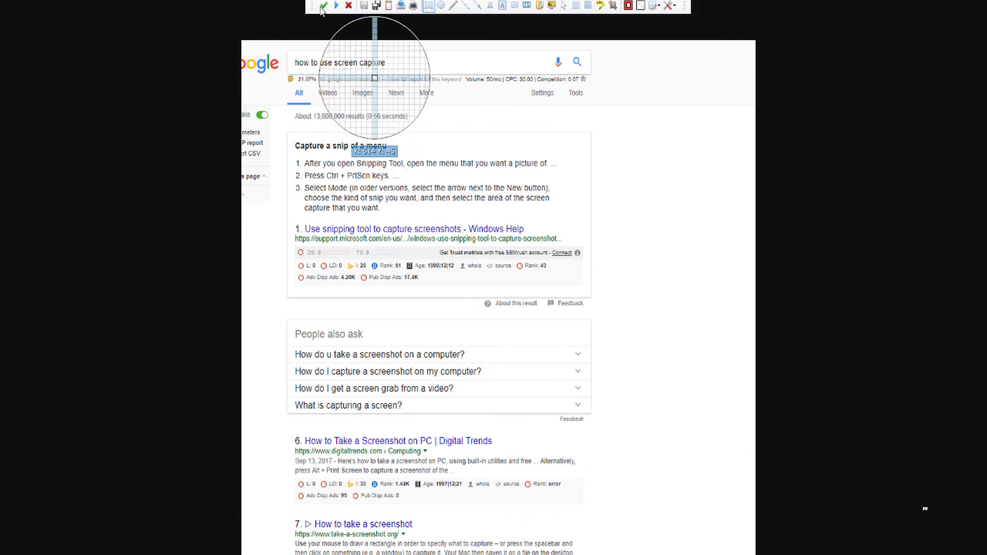
{"action": "mouse_move", "coordinate": [322, 5]}
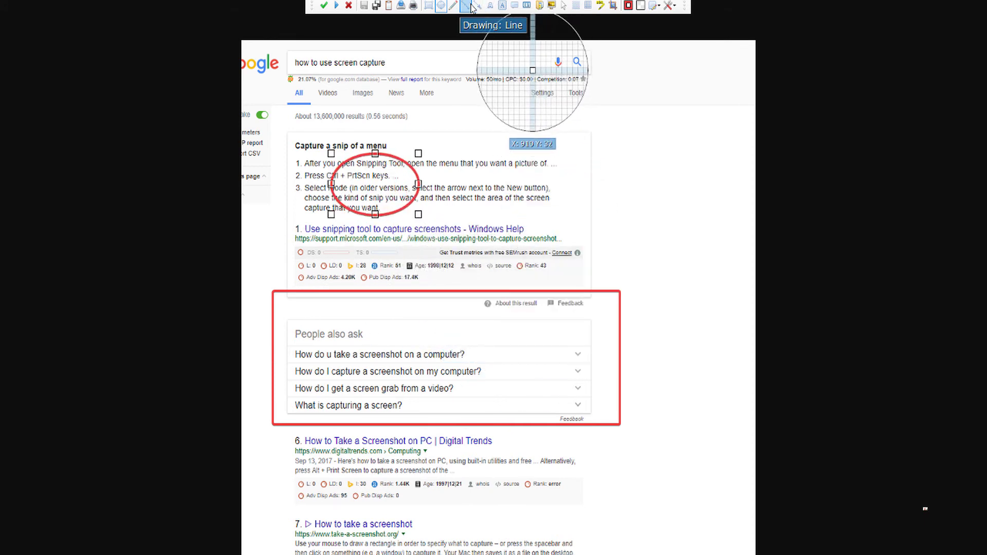
- Add a 'watch this' text label and move it beside the red circle
{"action": "left_click", "coordinate": [477, 6]}
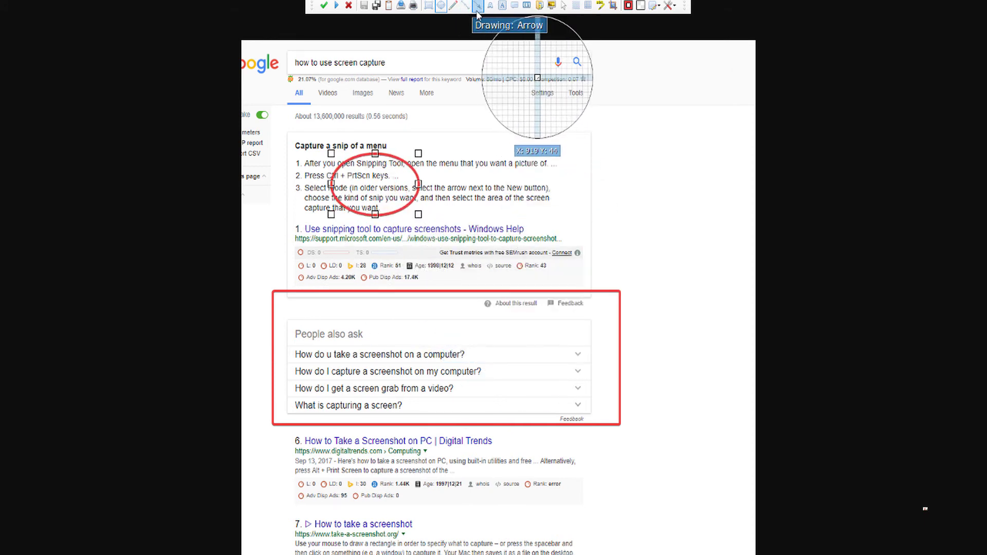
{"action": "left_click", "coordinate": [489, 5]}
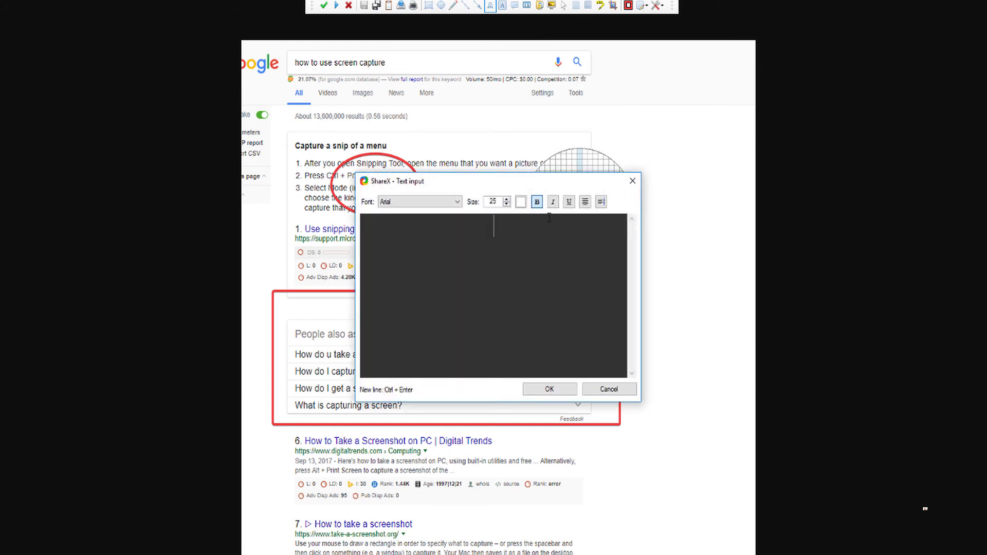
{"action": "type", "text": "watch this"}
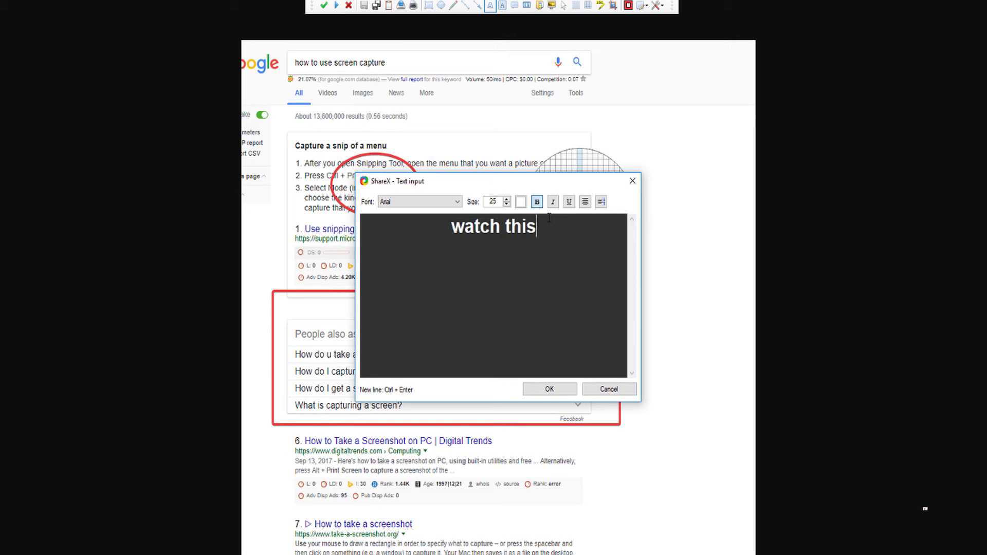
{"action": "left_click", "coordinate": [549, 389]}
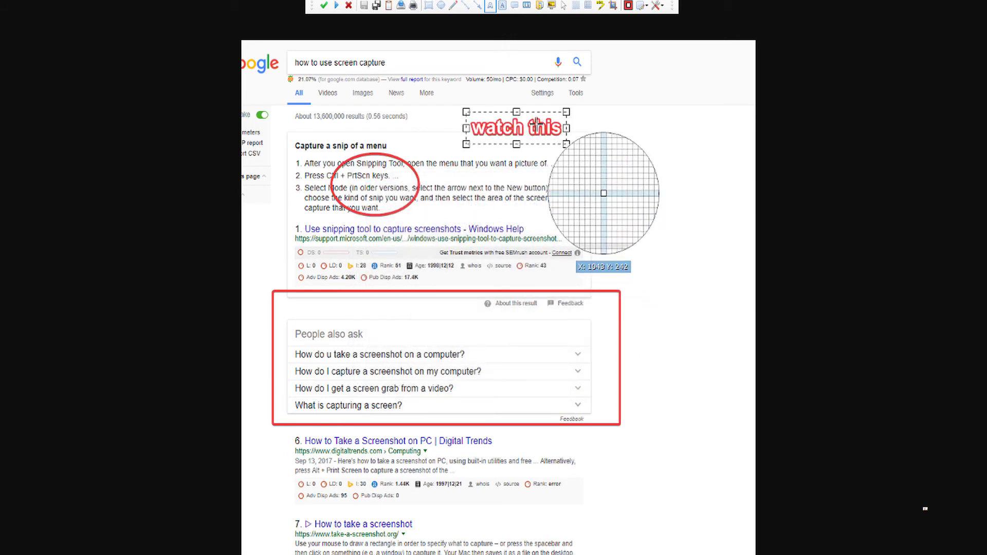
{"action": "left_click_drag", "start_coordinate": [517, 126], "coordinate": [652, 194]}
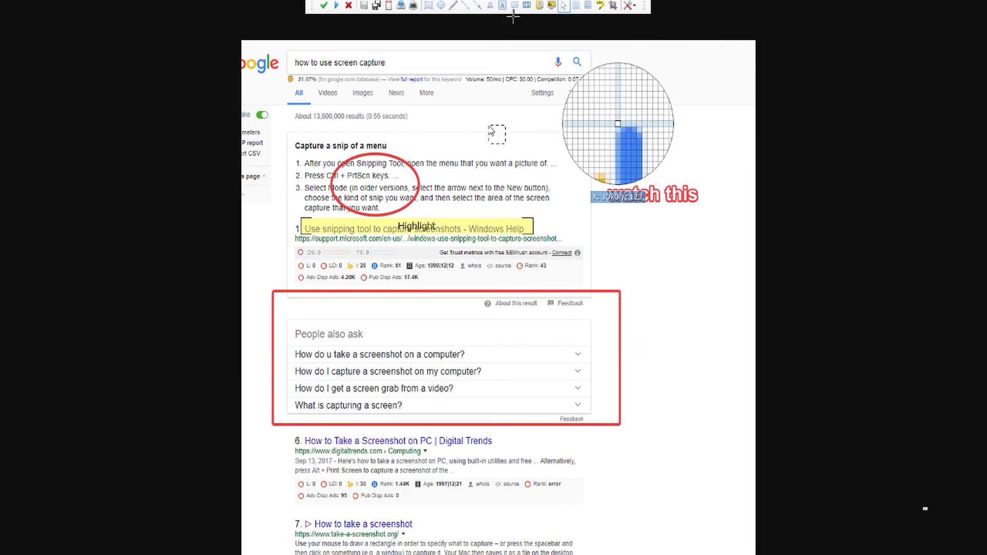
- Draw red freehand arrows, then open the copied Imgur image link with Chrome's Paste and go
{"action": "left_click", "coordinate": [455, 5]}
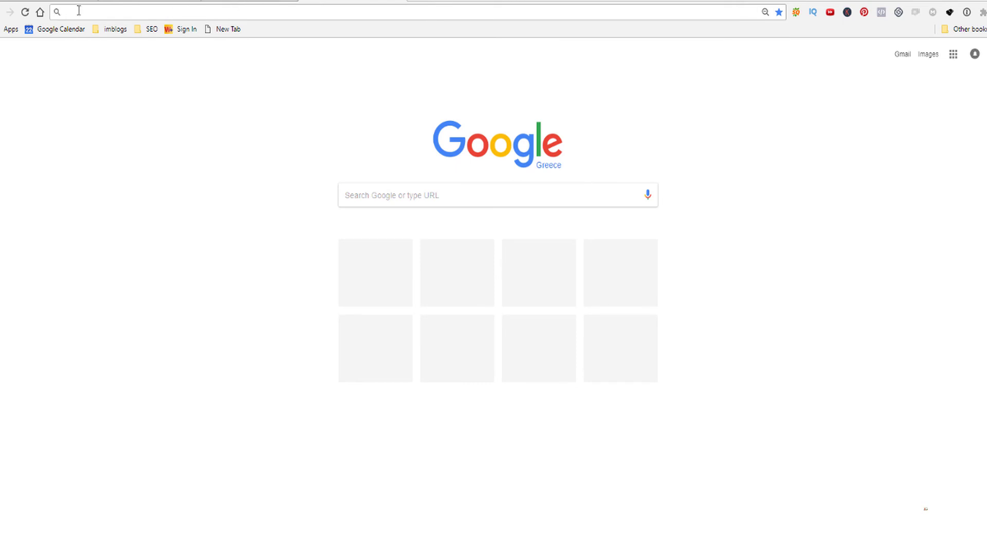
{"action": "right_click", "coordinate": [79, 11]}
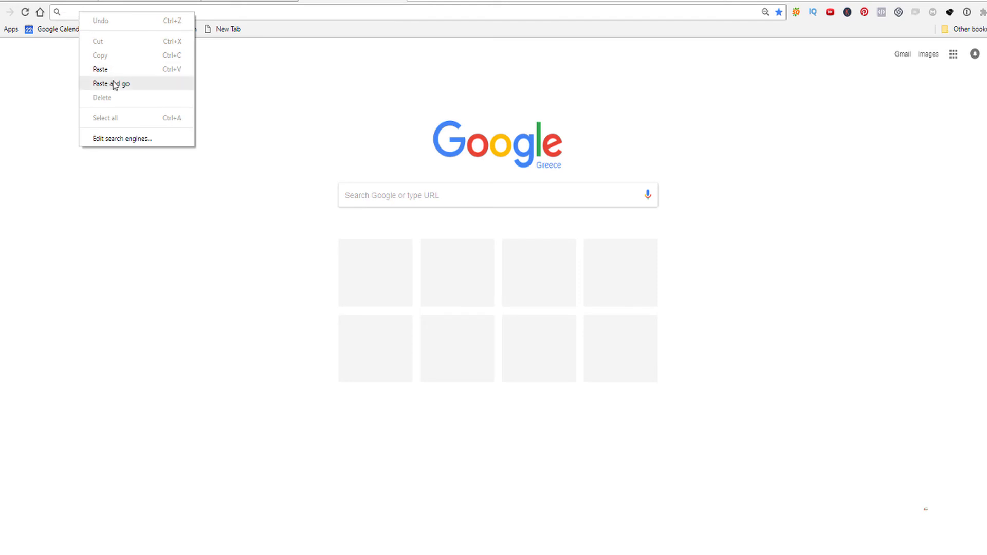
{"action": "left_click", "coordinate": [111, 83]}
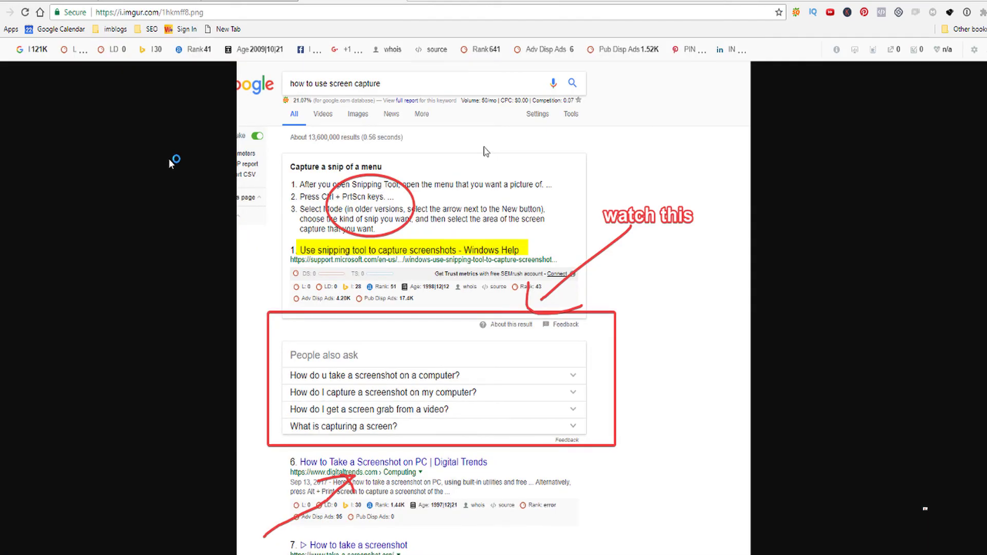